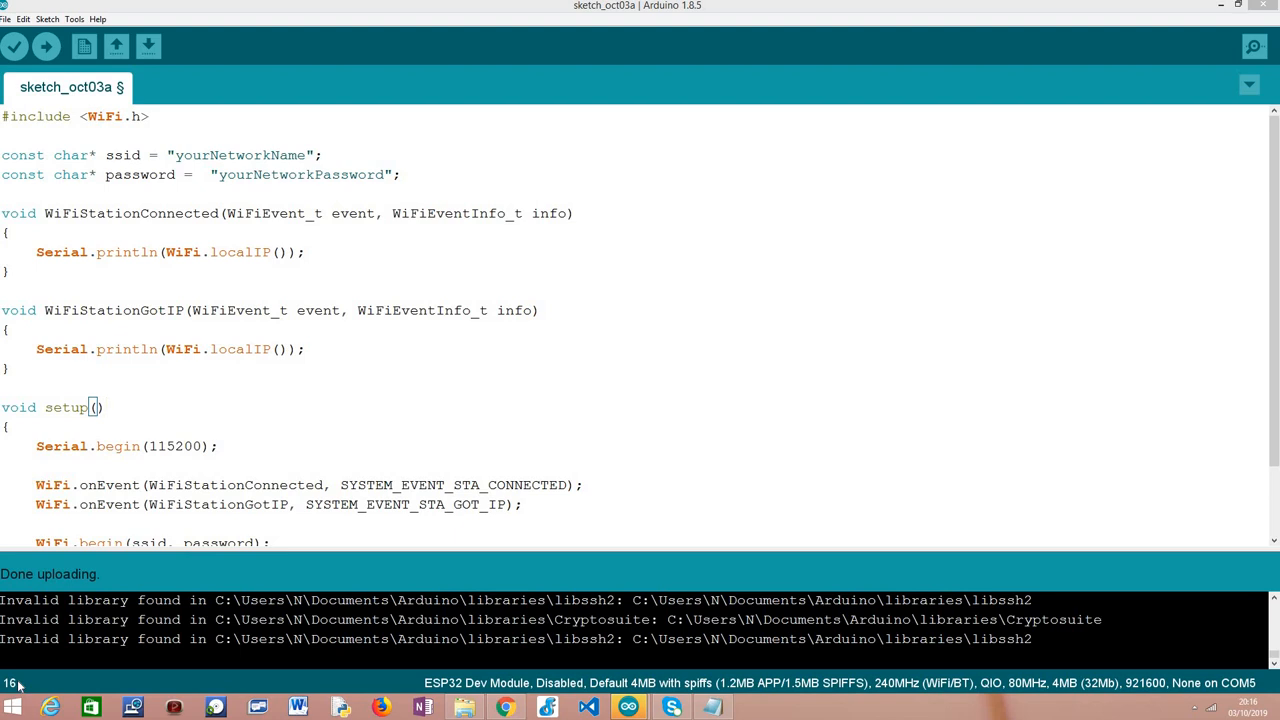
pyautogui.moveTo(316, 404)
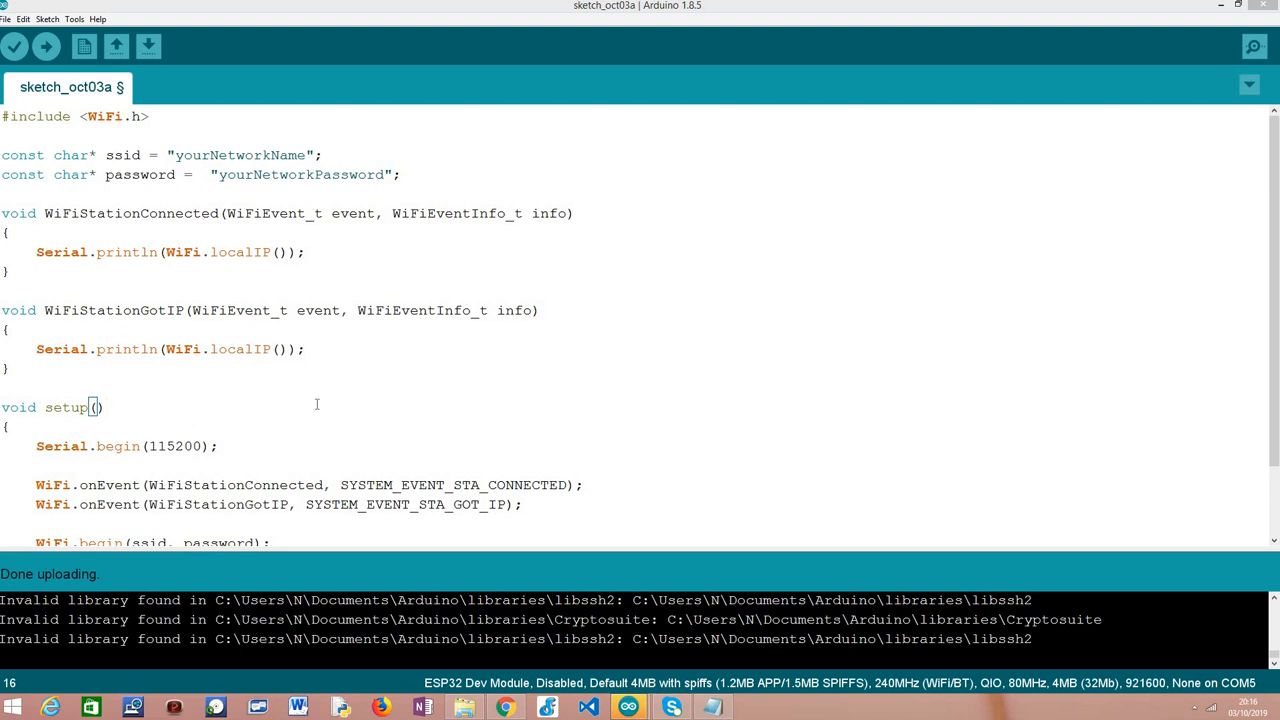
pyautogui.moveTo(362, 504)
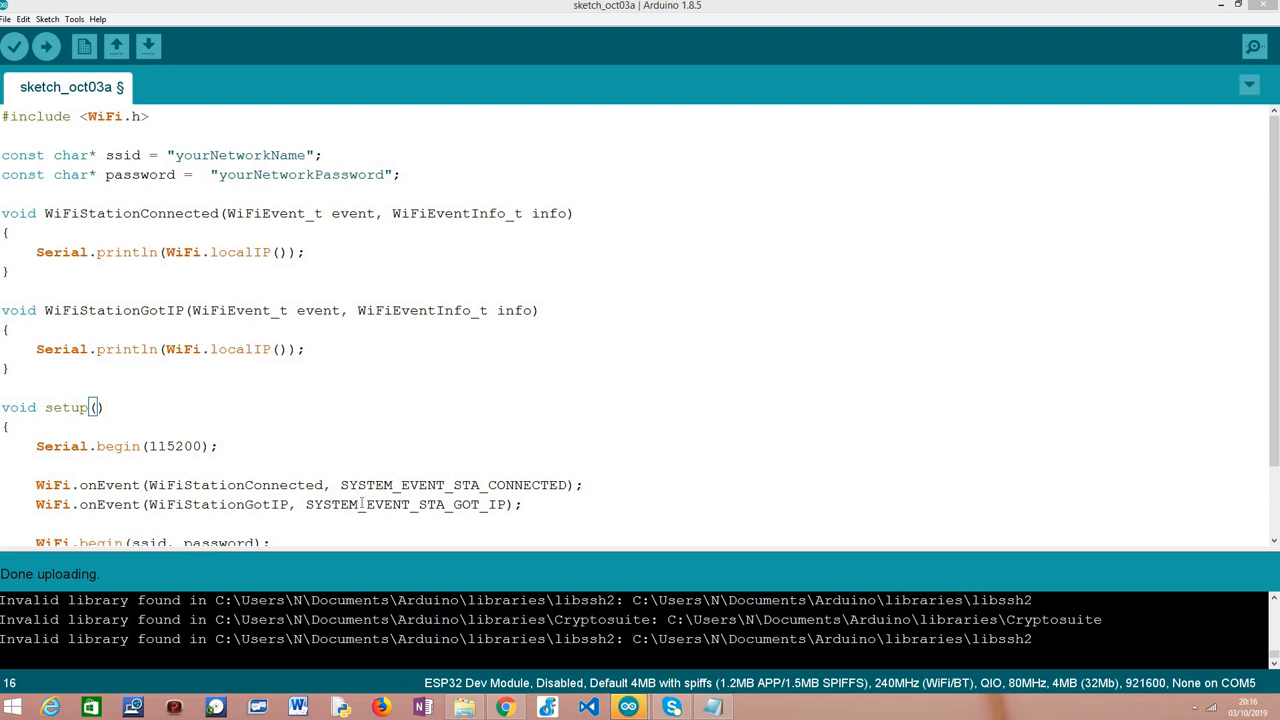
pyautogui.doubleClick(404, 504)
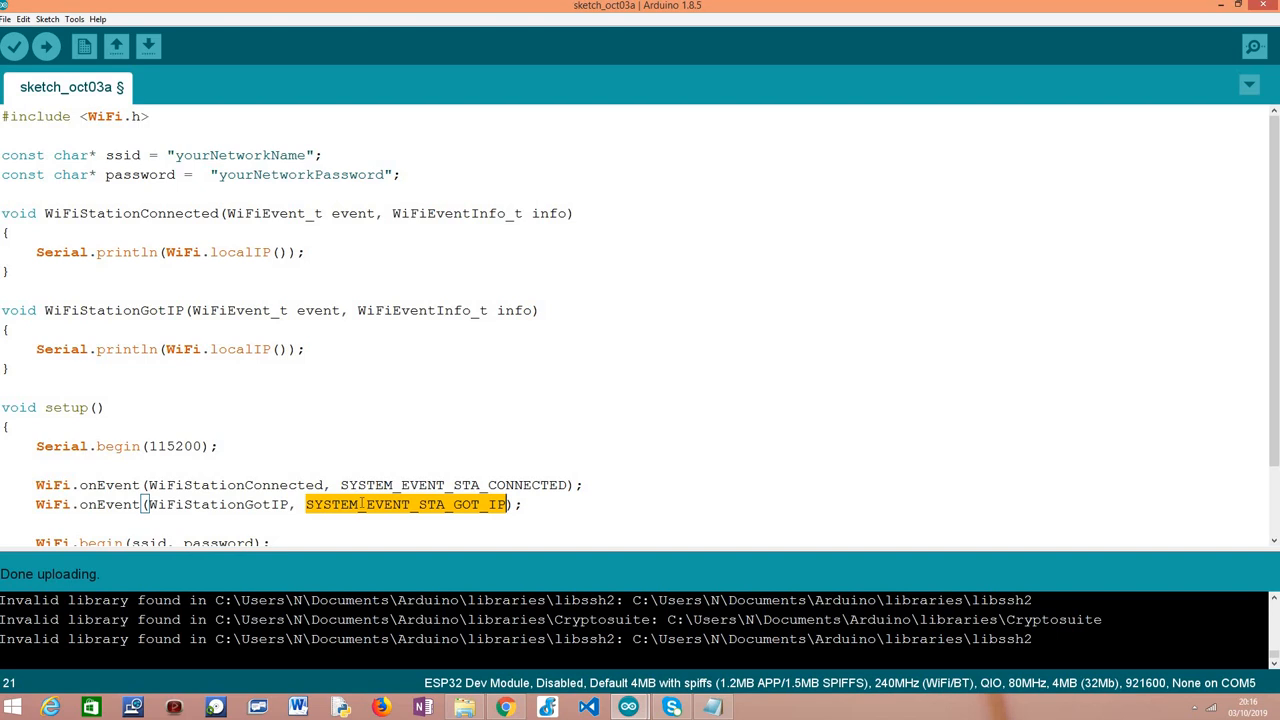
pyautogui.moveTo(320, 216)
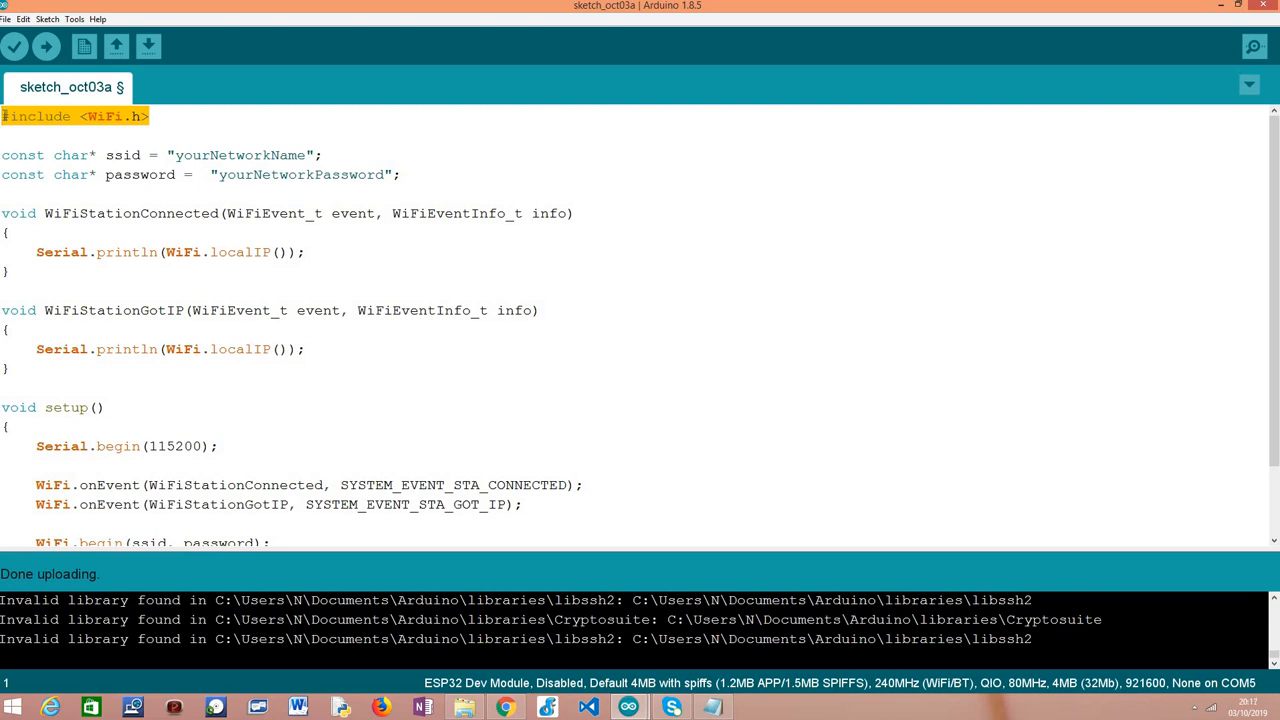
pyautogui.moveTo(44, 136)
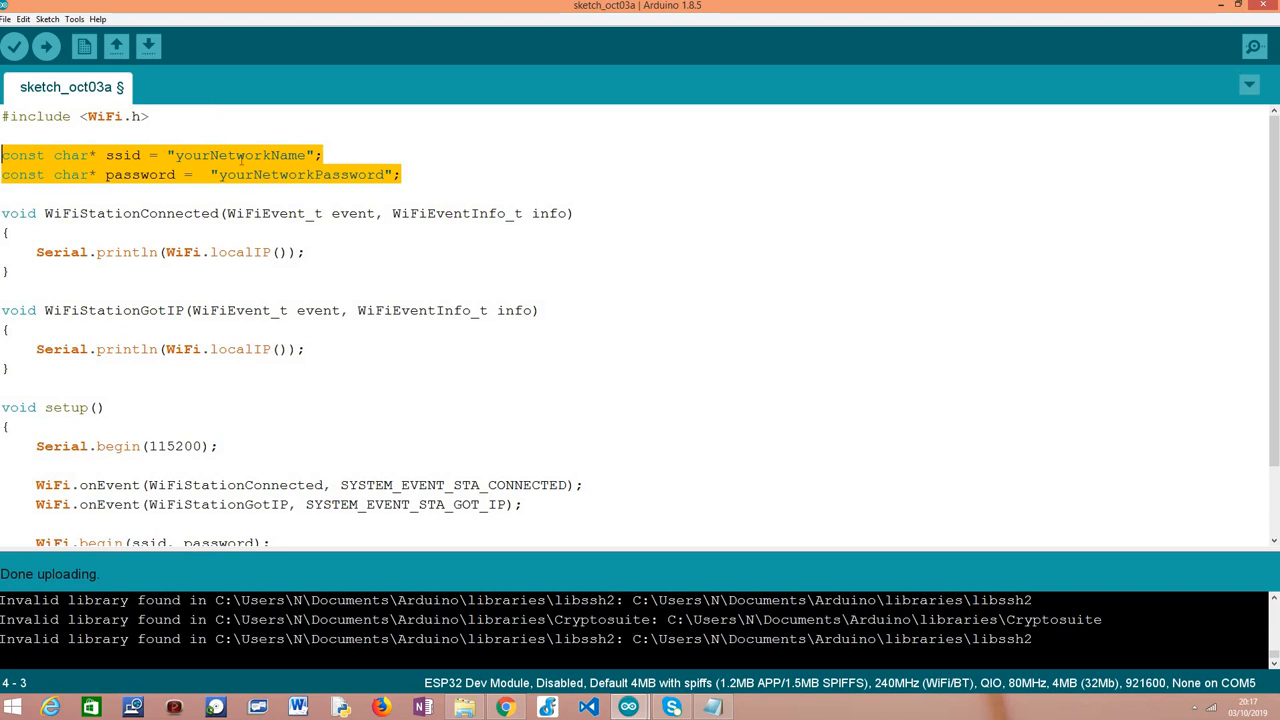
pyautogui.doubleClick(300, 174)
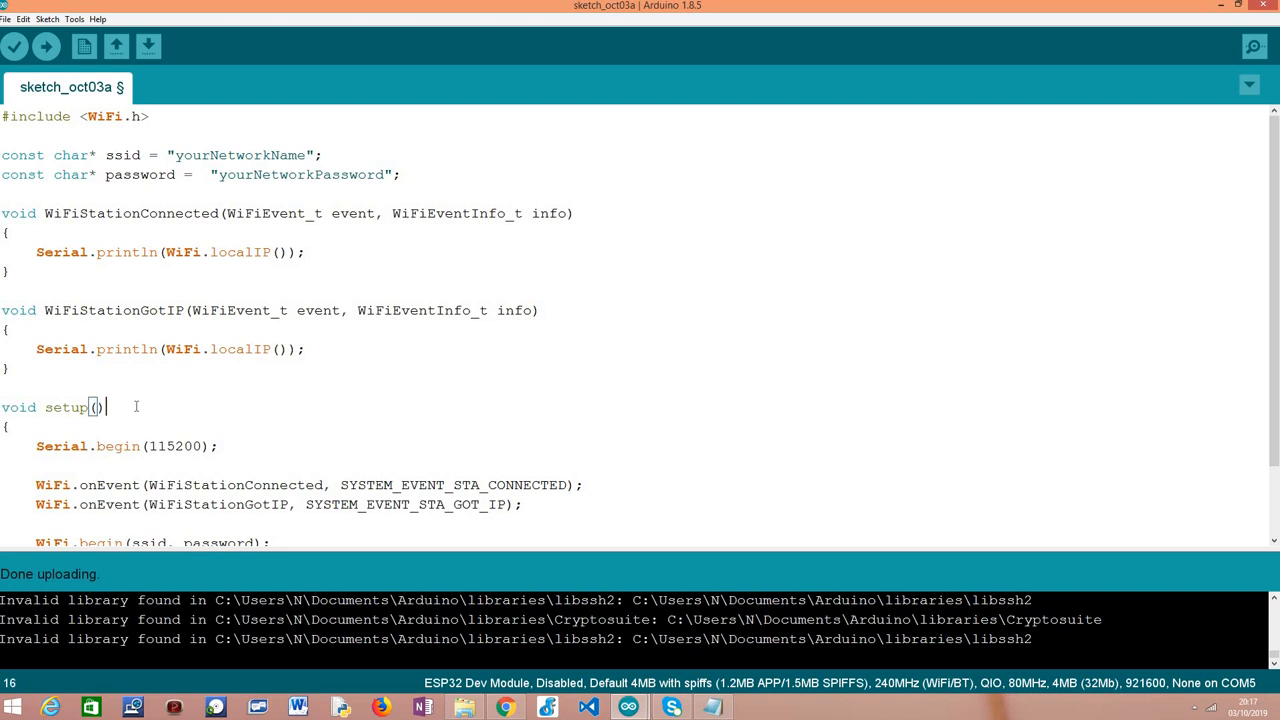
pyautogui.scroll(-3)
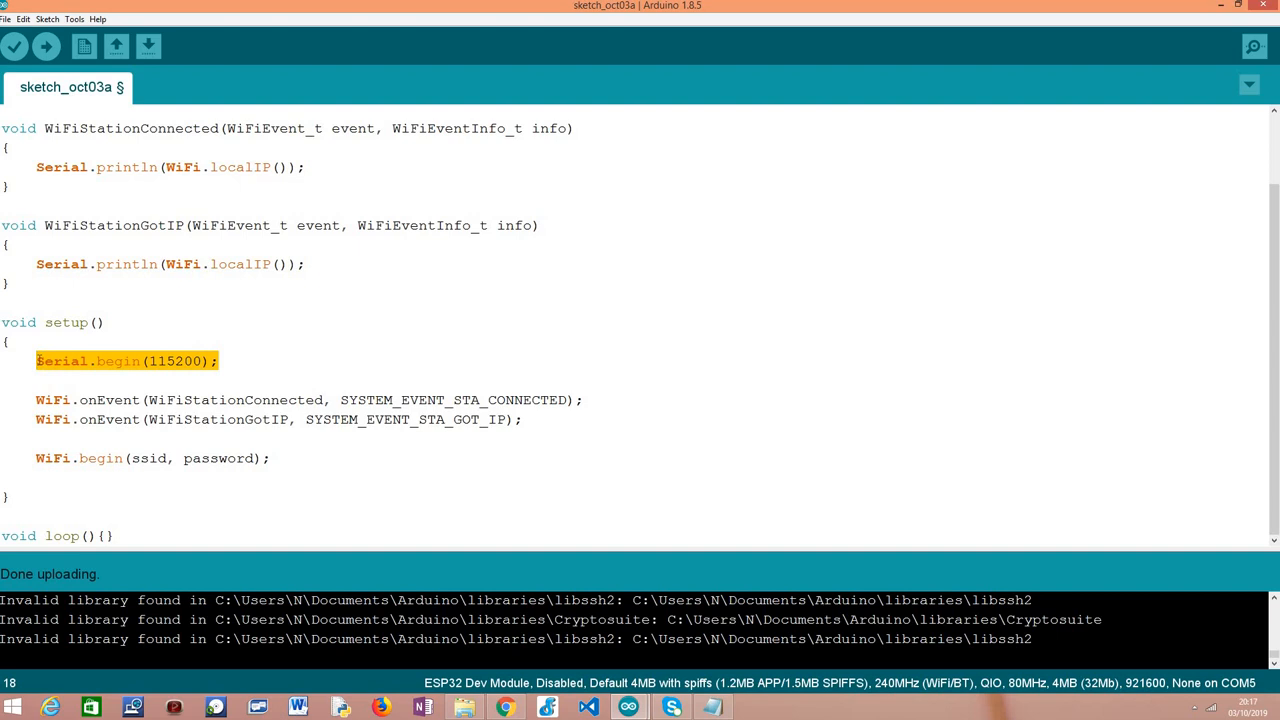
pyautogui.moveTo(120, 400)
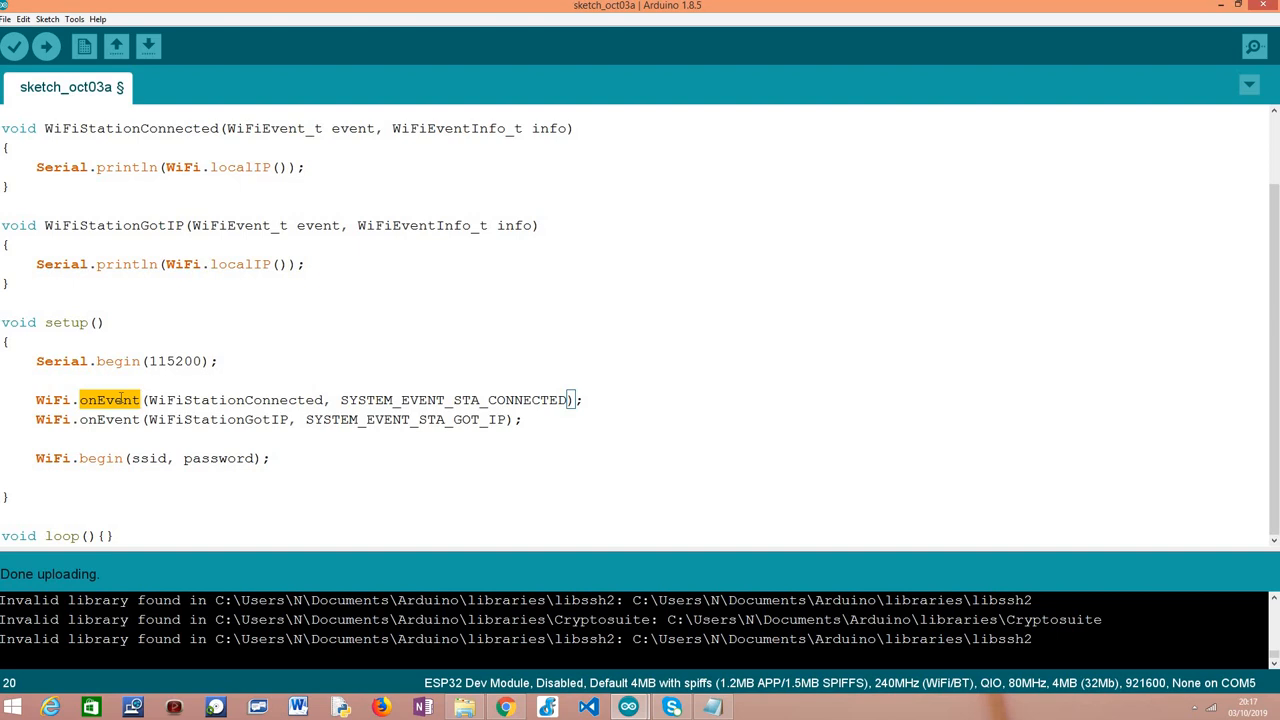
pyautogui.doubleClick(452, 400)
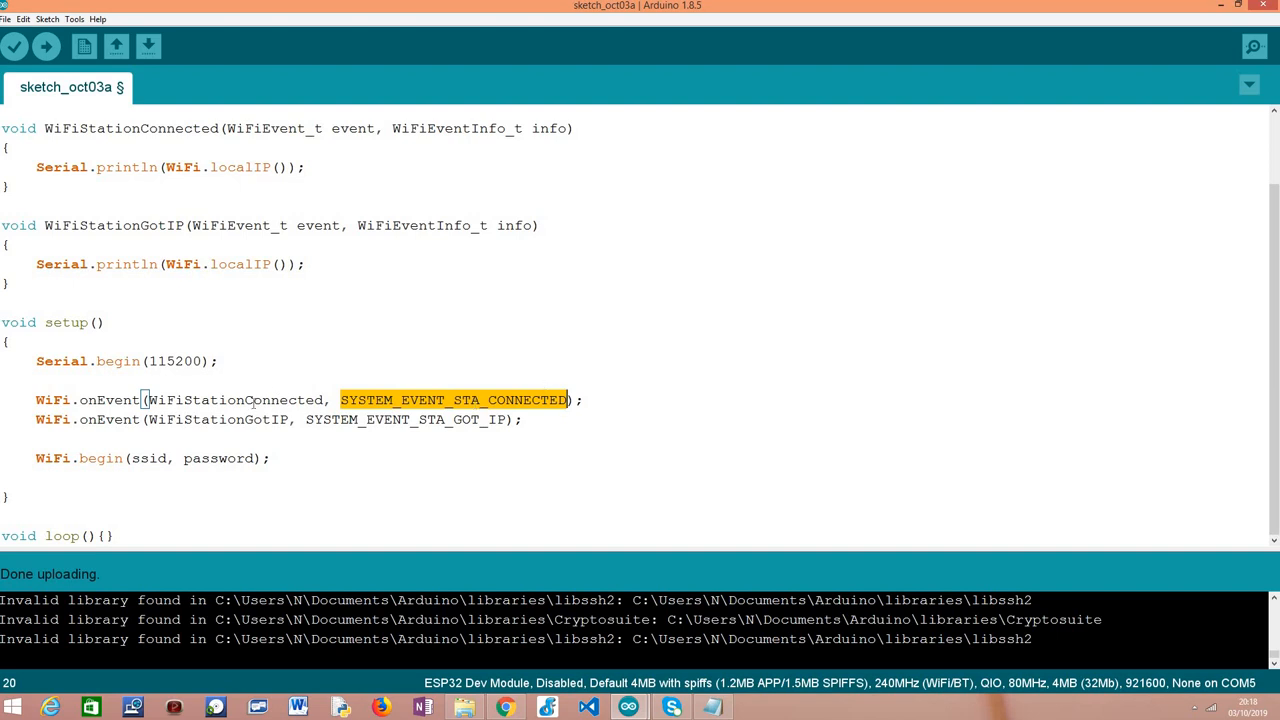
pyautogui.doubleClick(236, 400)
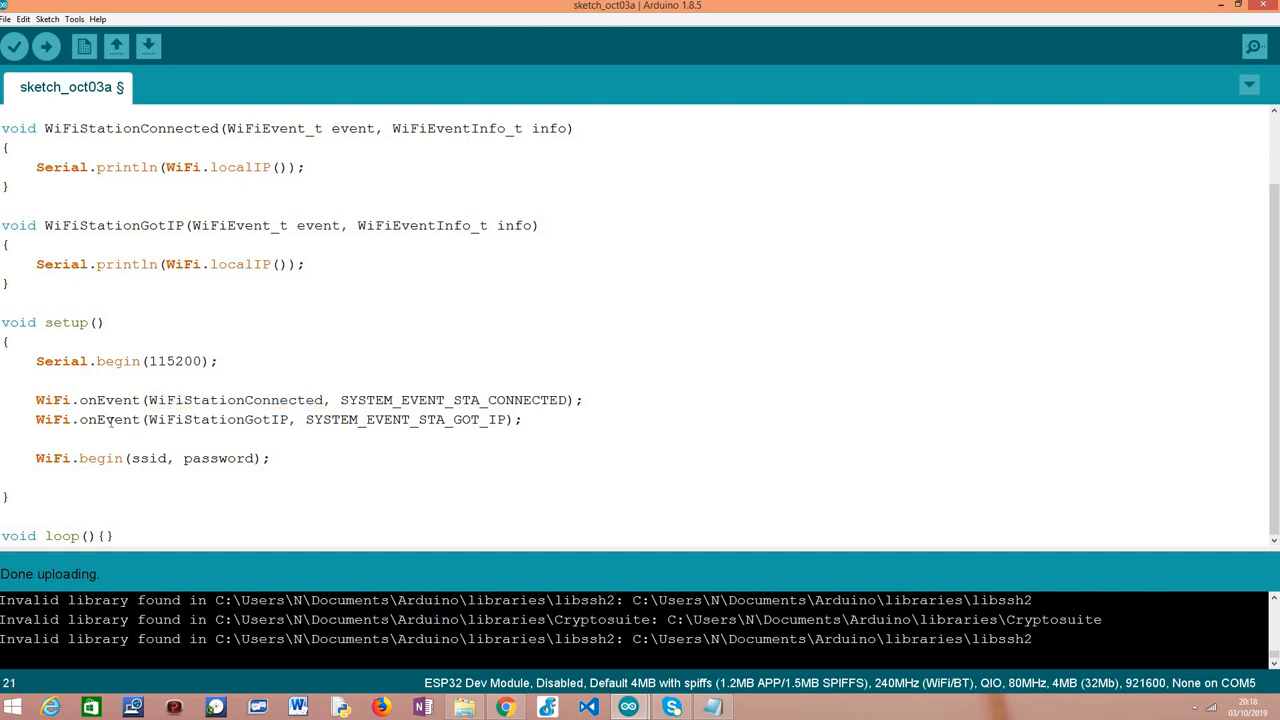
pyautogui.doubleClick(108, 420)
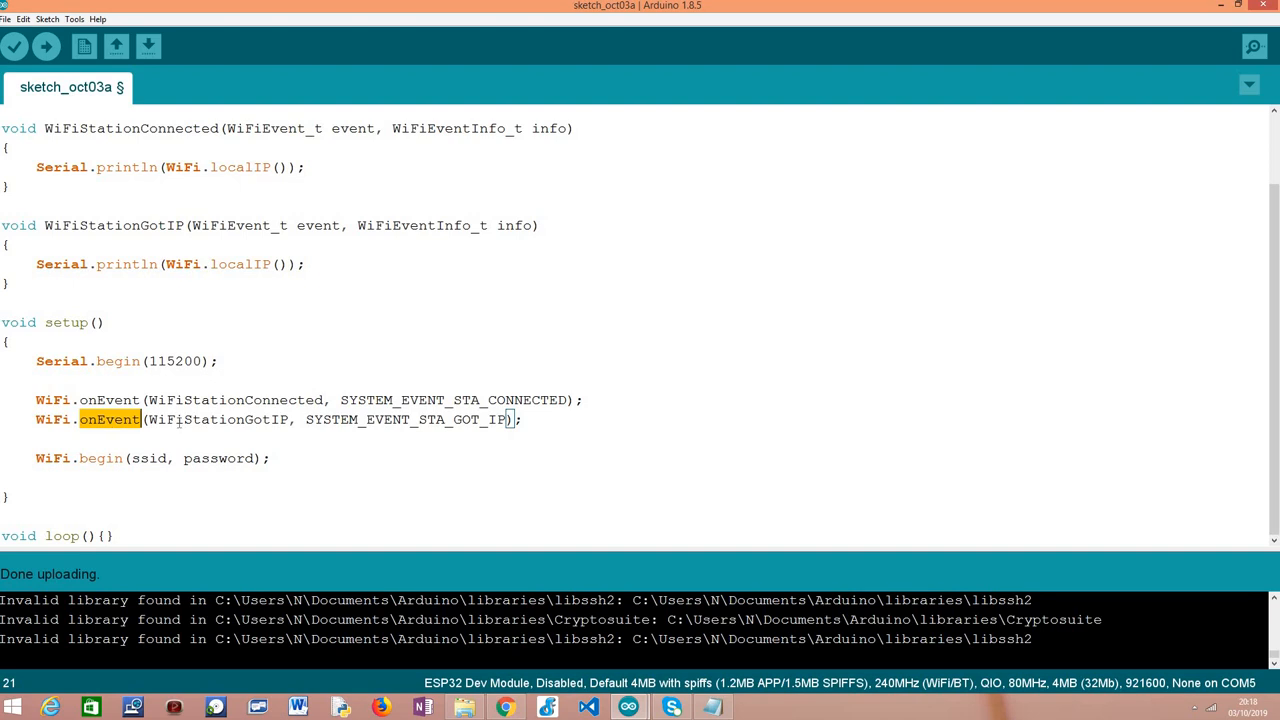
pyautogui.doubleClick(218, 420)
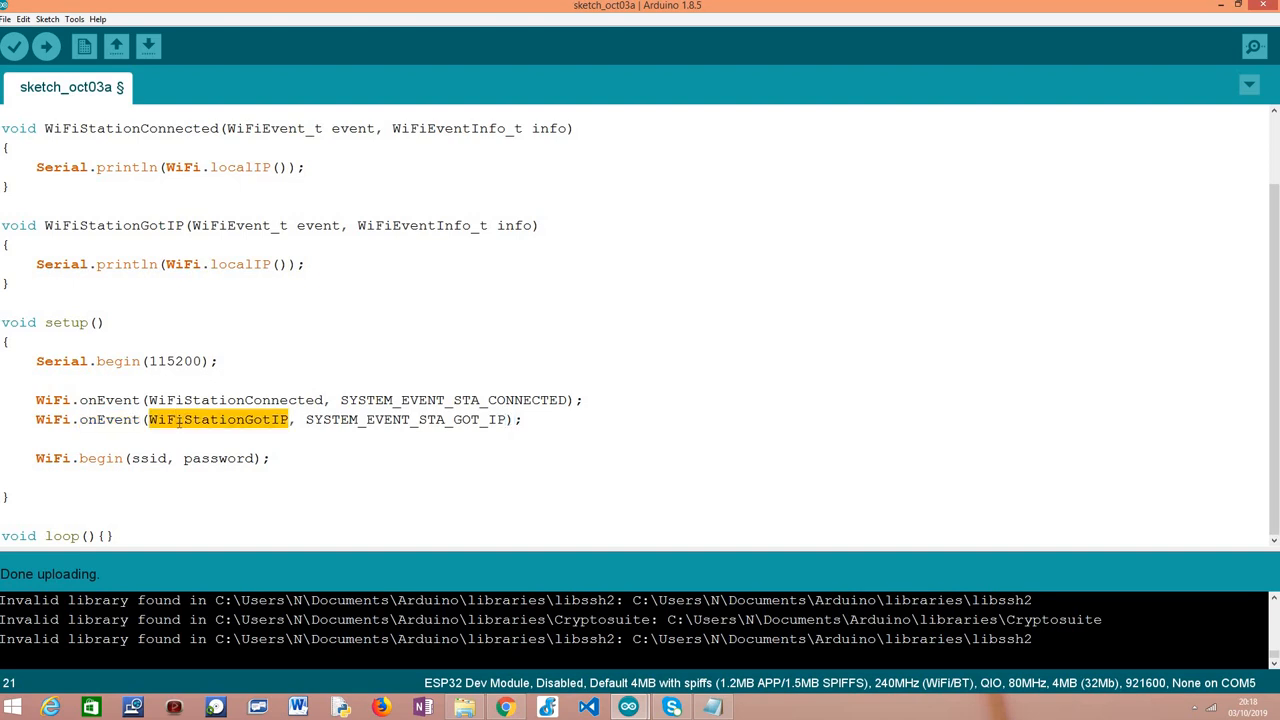
pyautogui.doubleClick(404, 420)
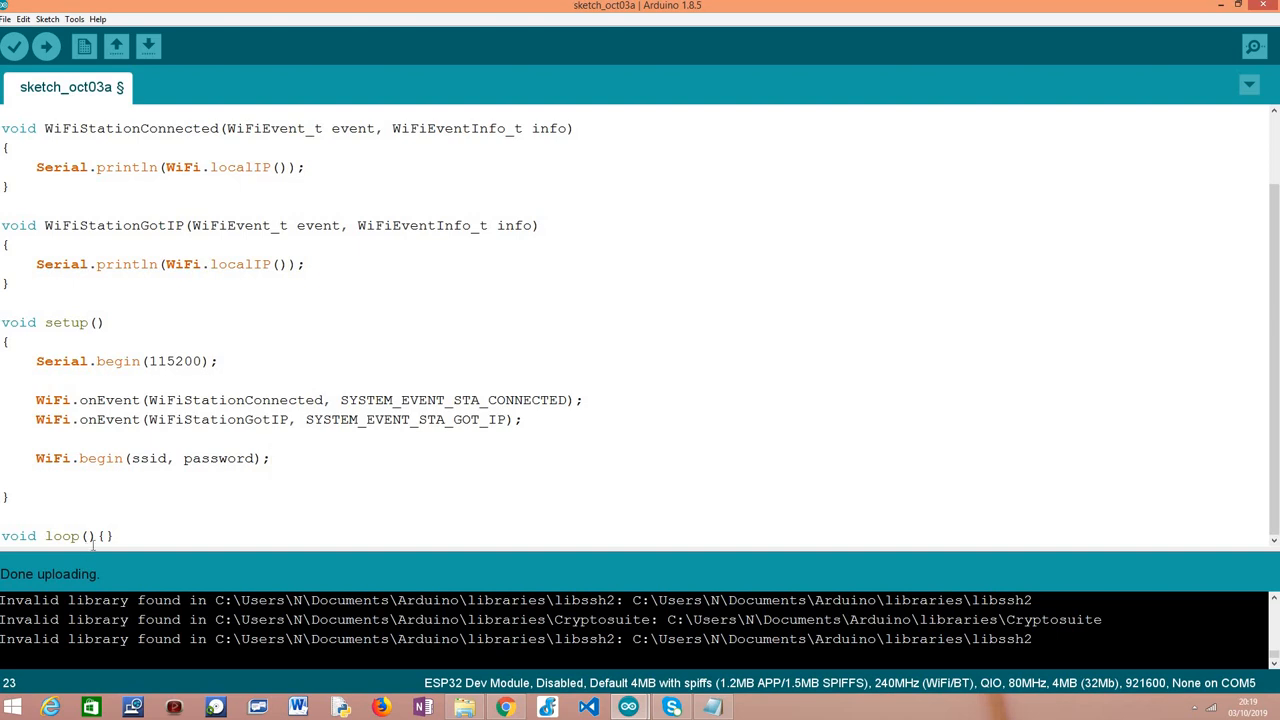
pyautogui.tripleClick(56, 536)
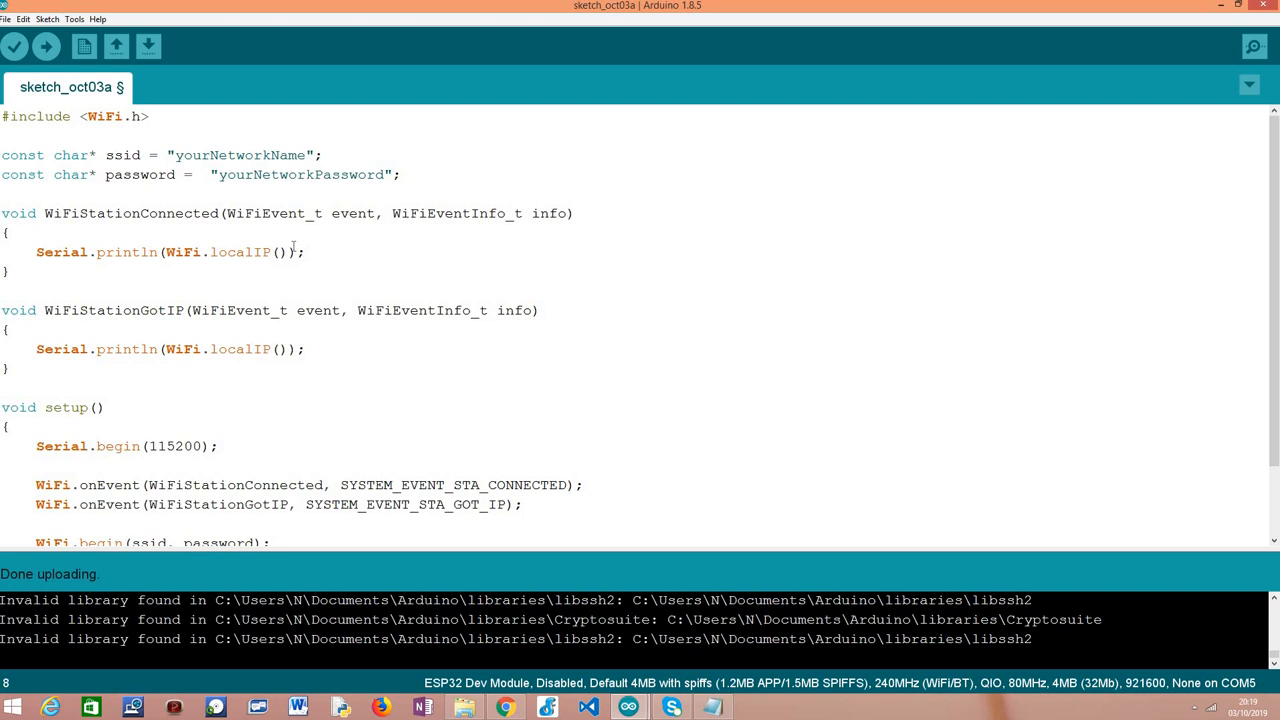
pyautogui.doubleClick(132, 212)
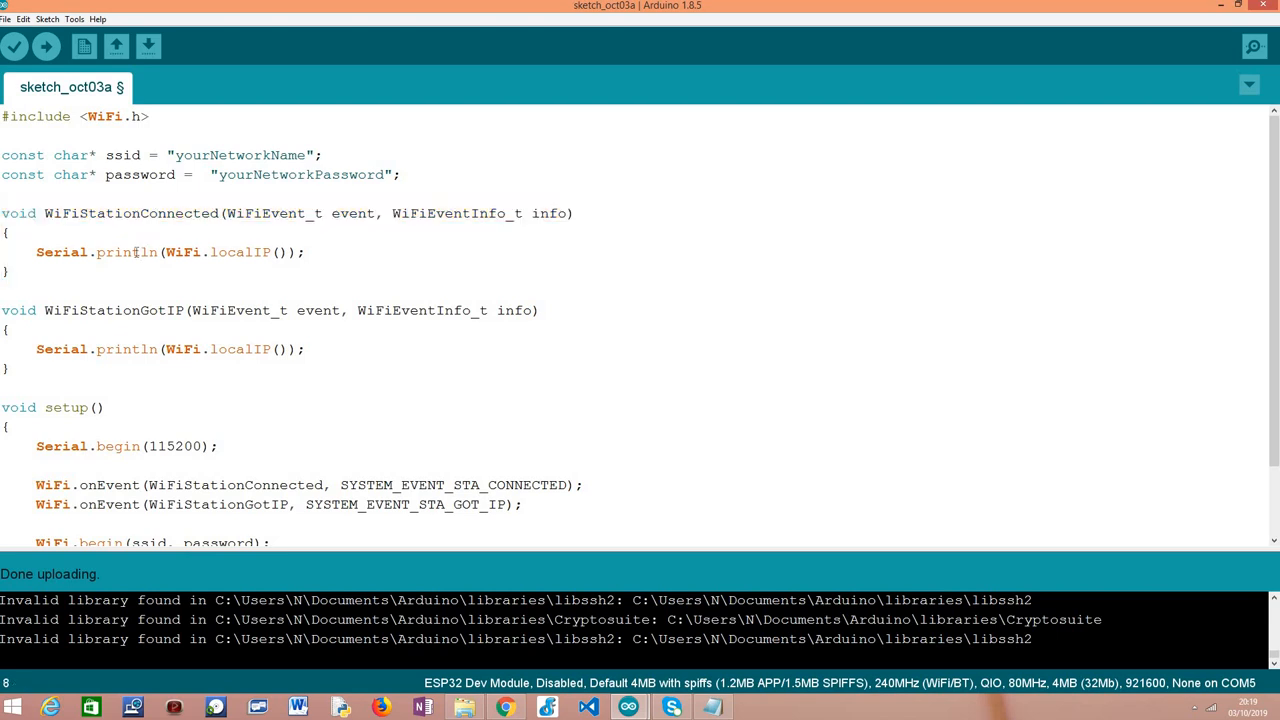
pyautogui.doubleClick(130, 212)
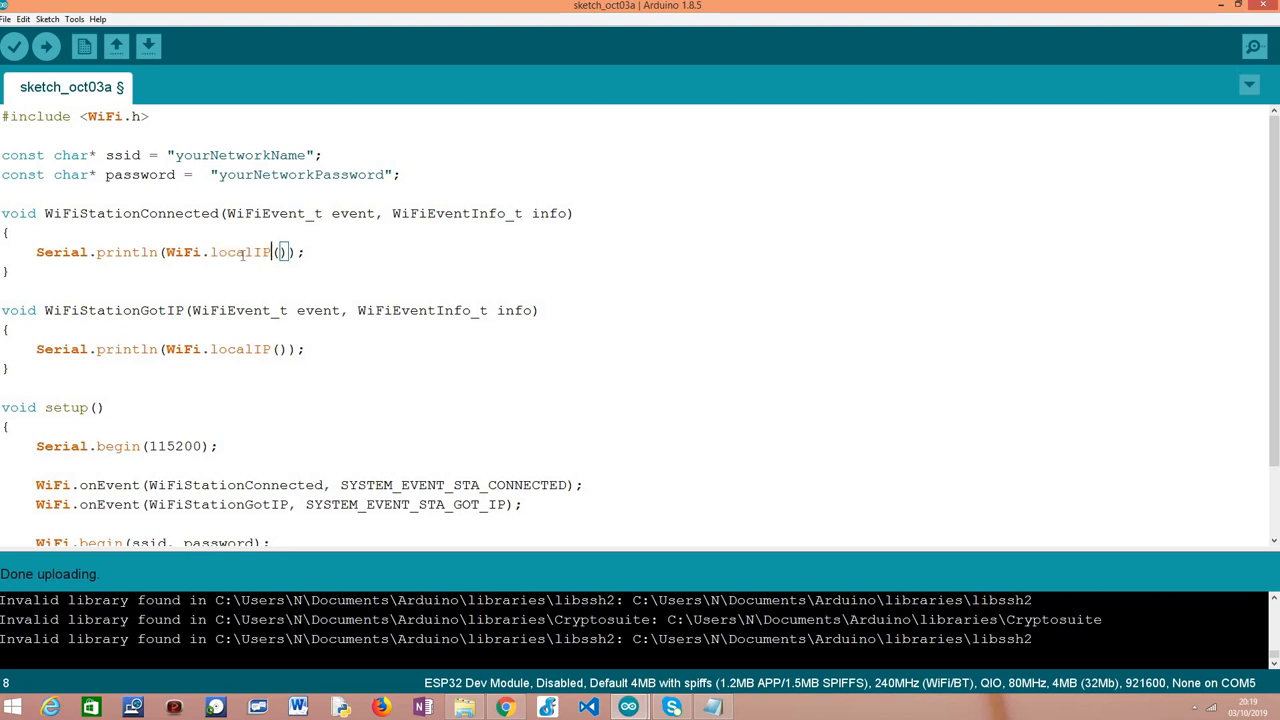
pyautogui.doubleClick(240, 252)
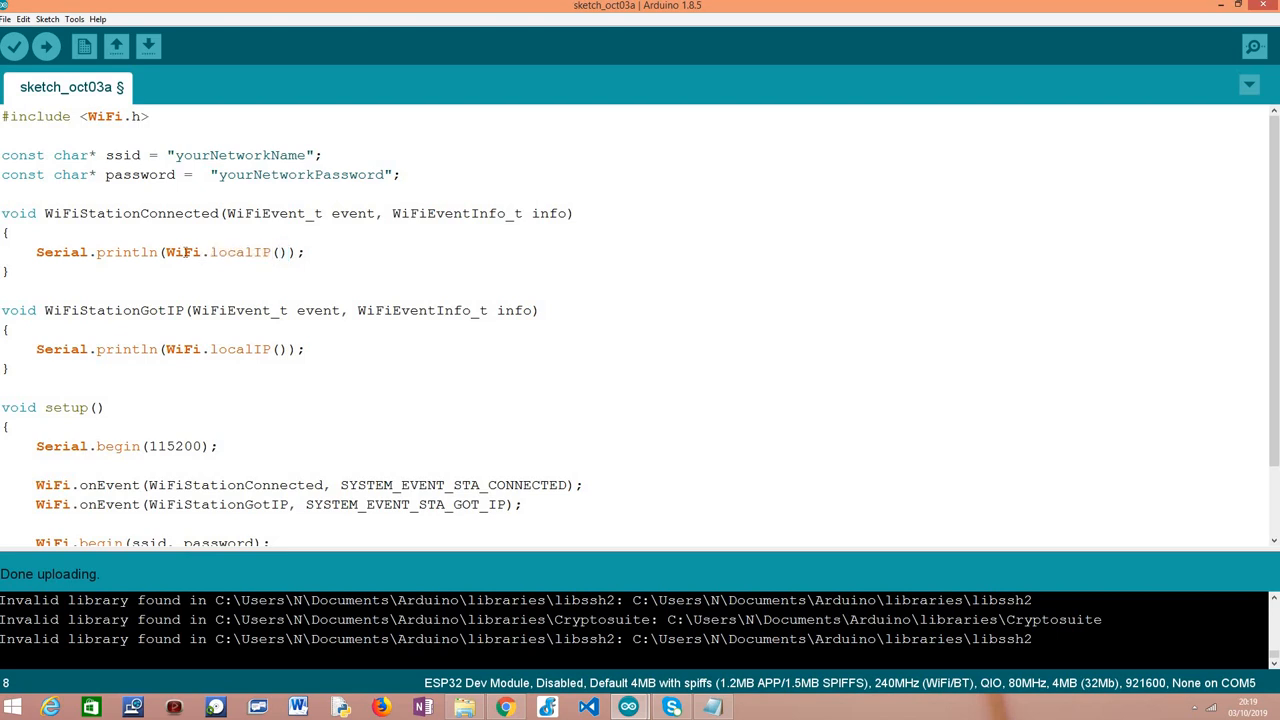
pyautogui.doubleClick(182, 252)
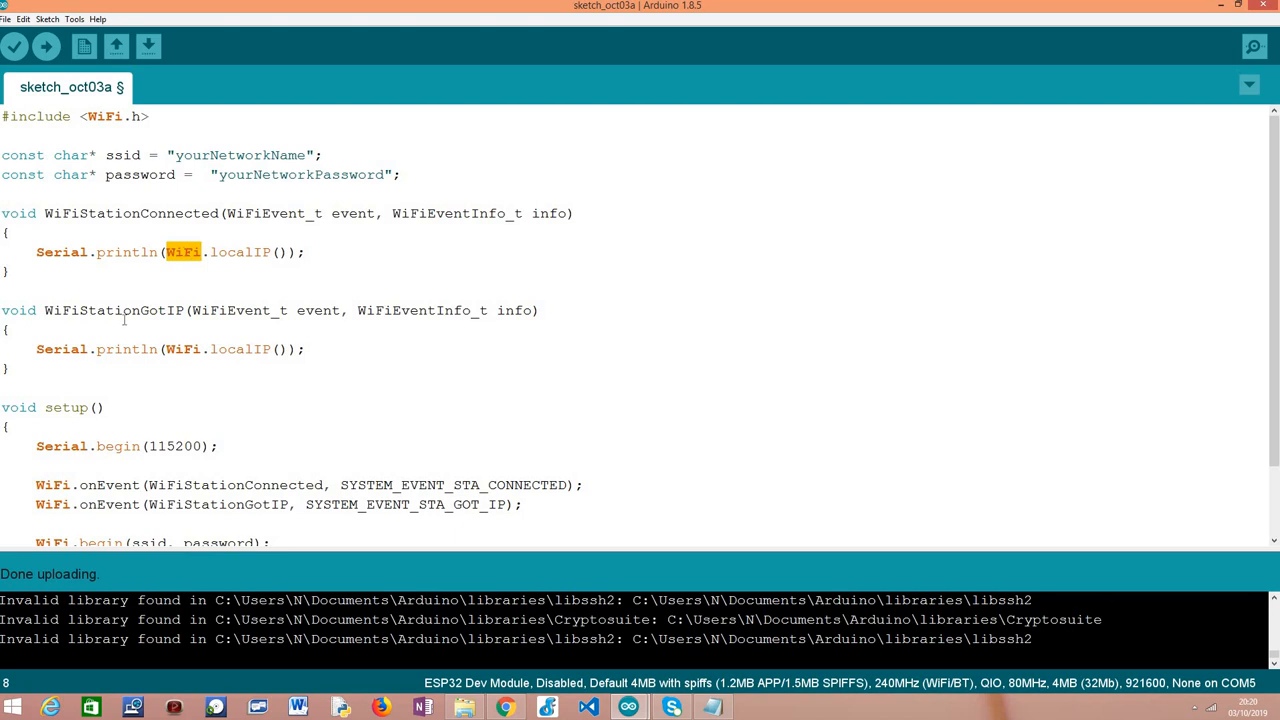
pyautogui.doubleClick(114, 310)
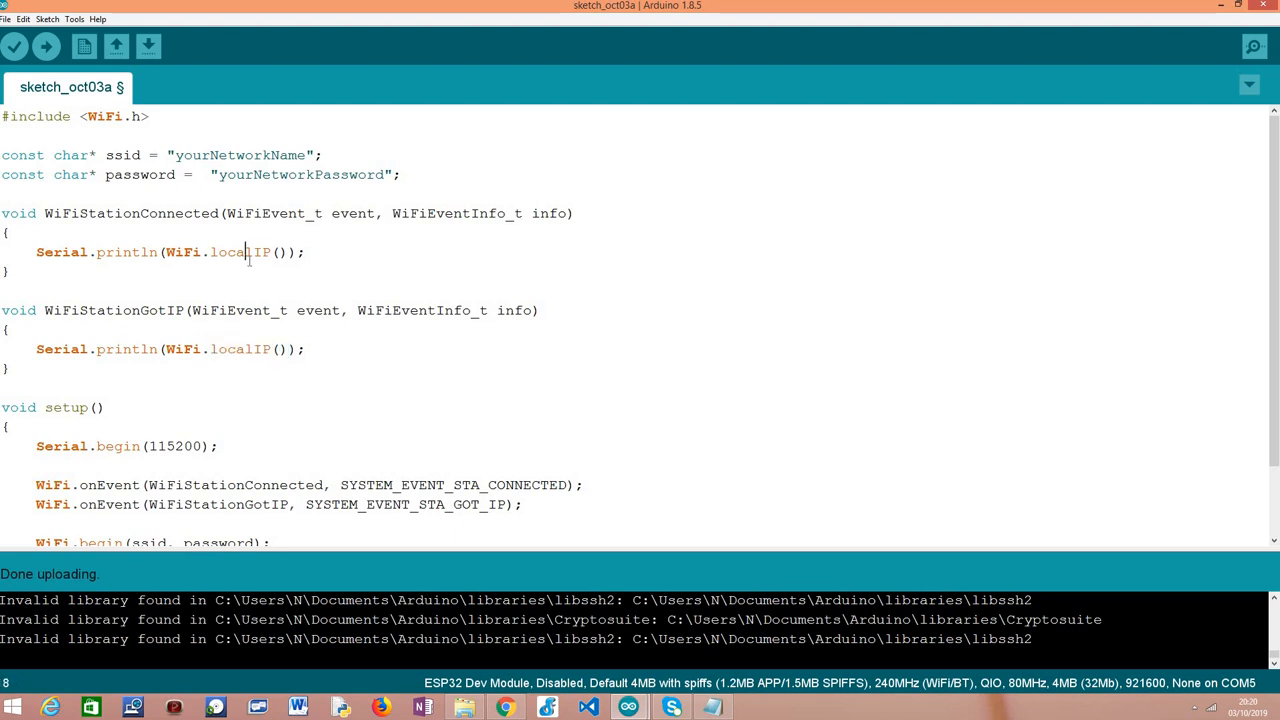
pyautogui.doubleClick(240, 252)
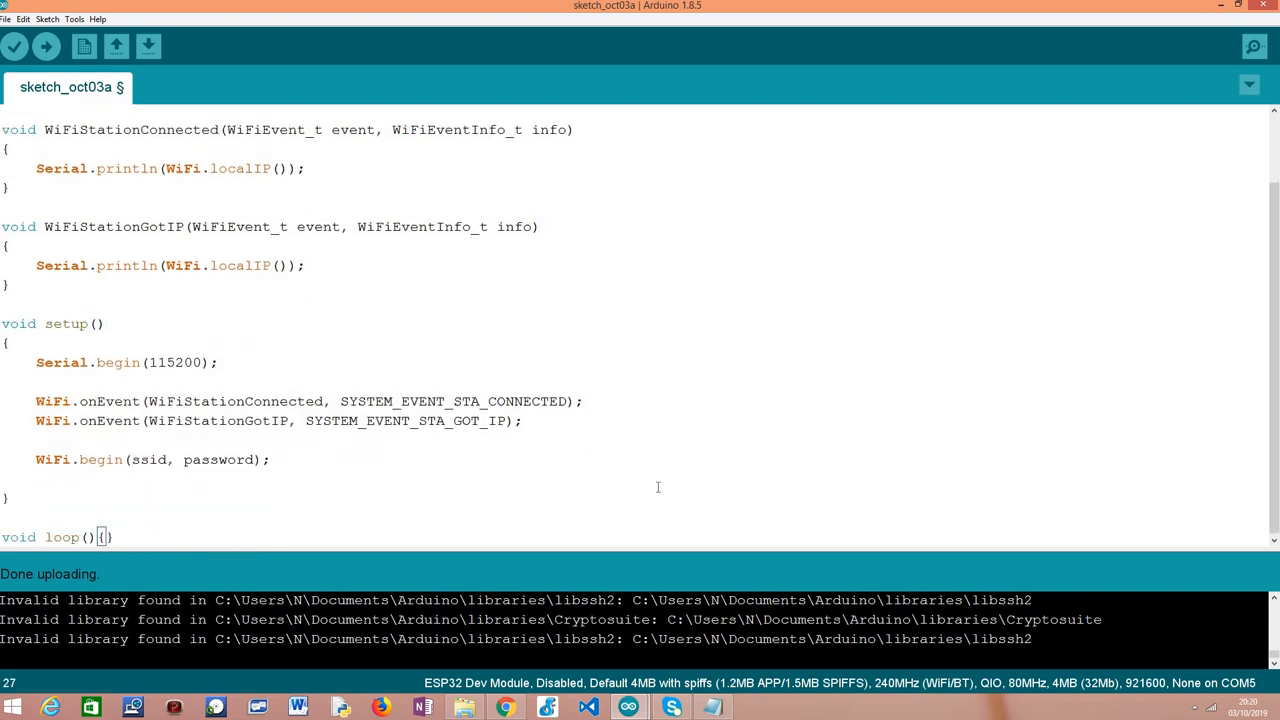
pyautogui.moveTo(688, 650)
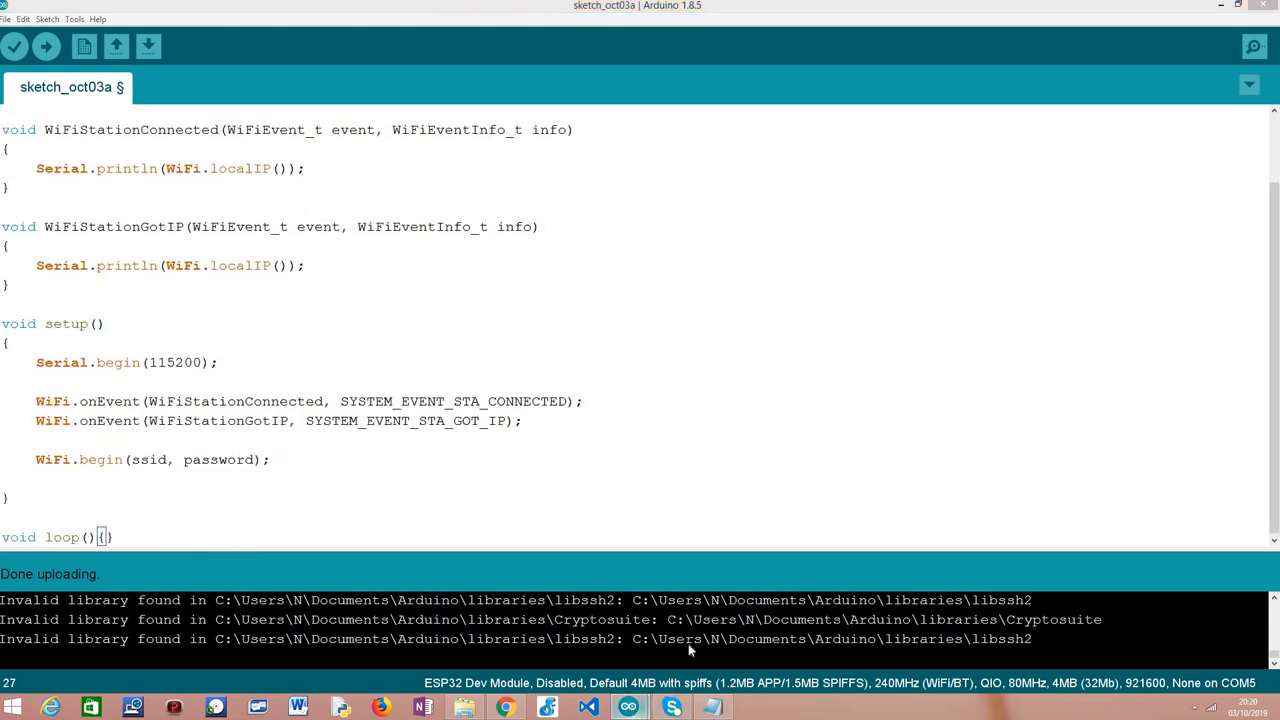
pyautogui.click(1254, 46)
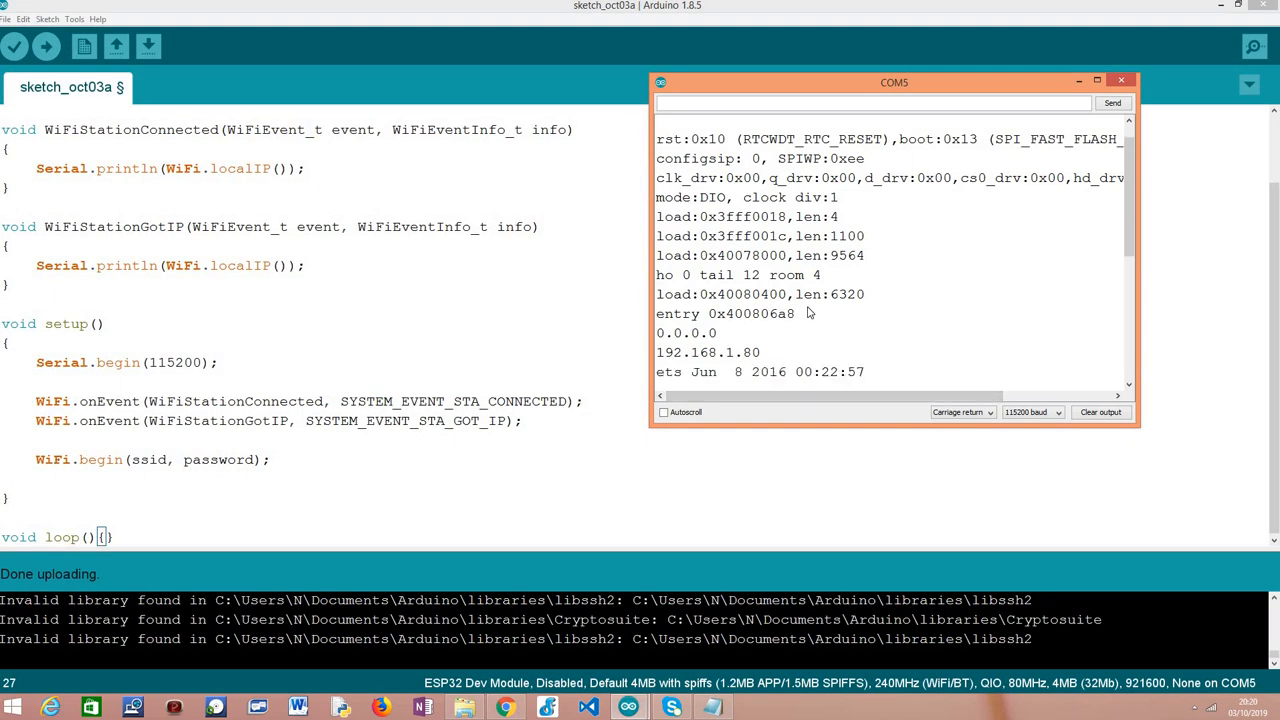
pyautogui.scroll(-3)
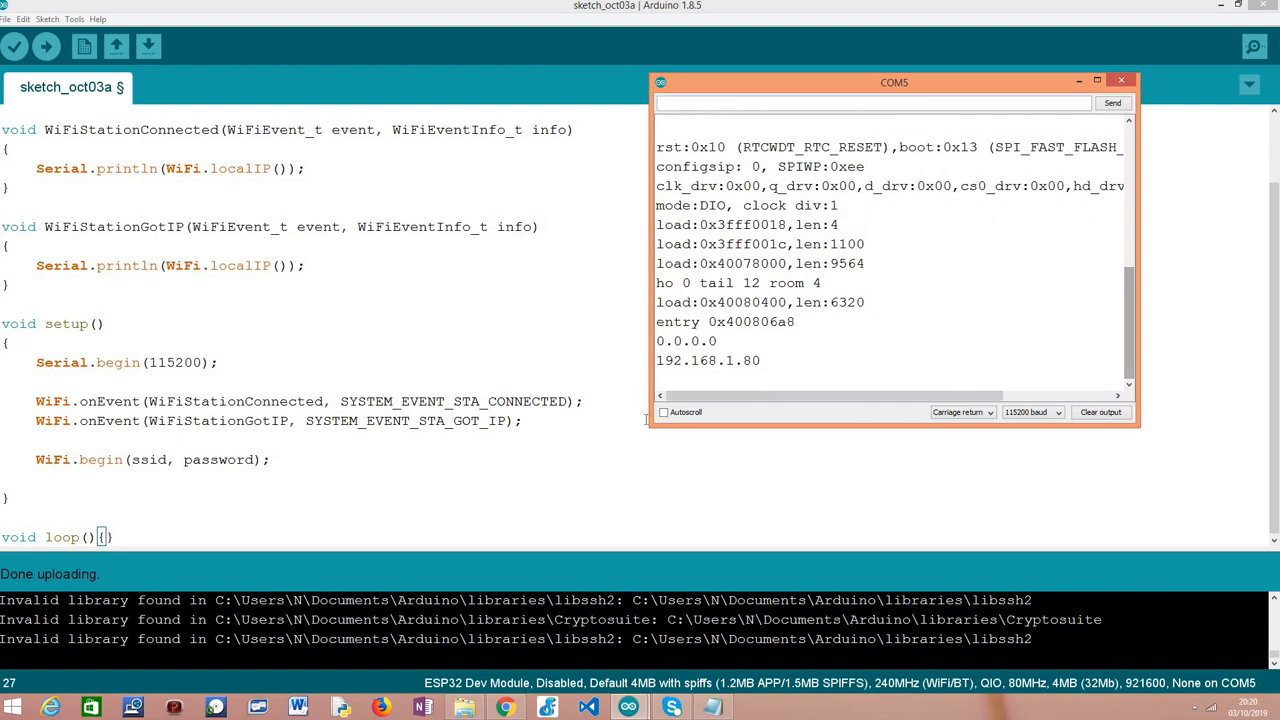
pyautogui.click(662, 412)
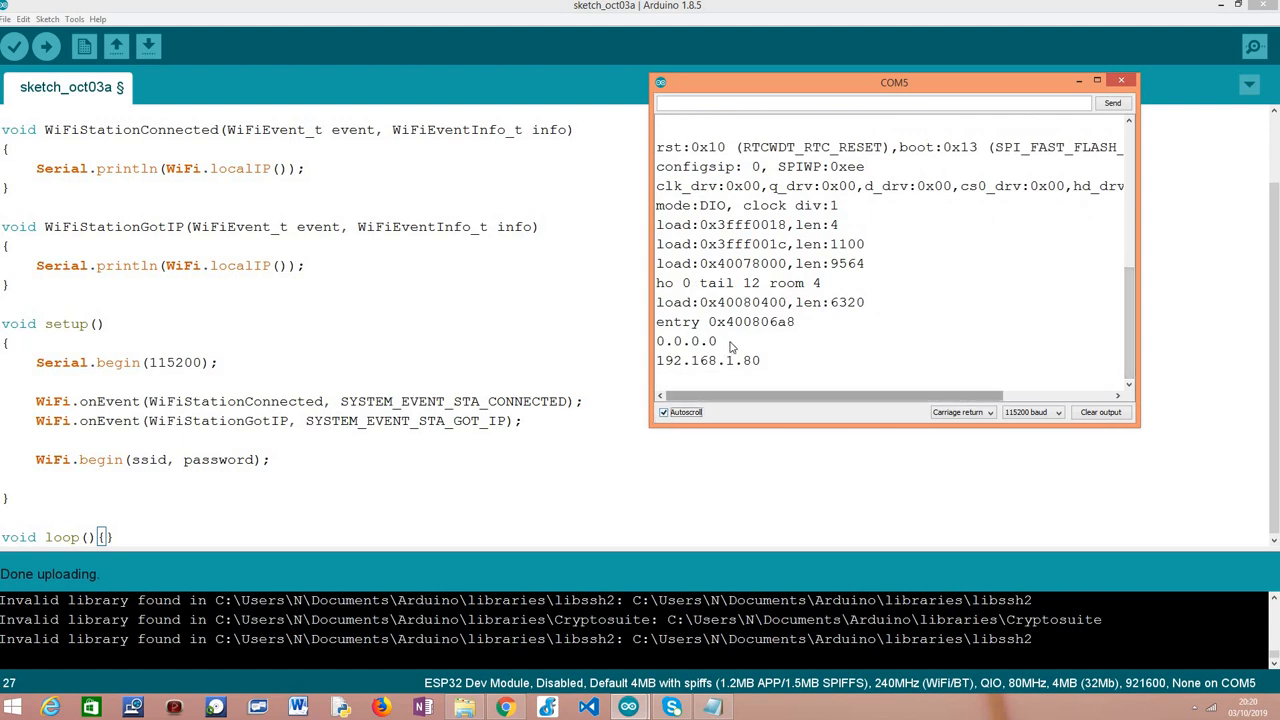
pyautogui.doubleClick(686, 340)
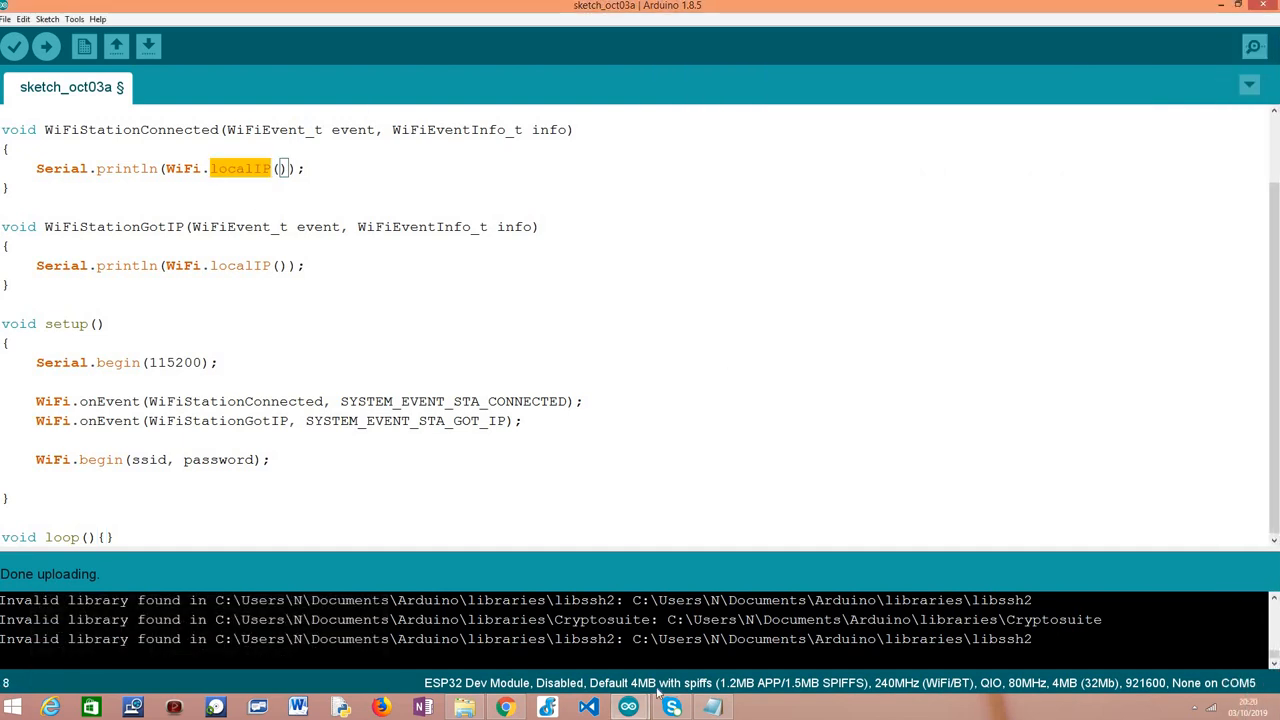
pyautogui.click(1254, 46)
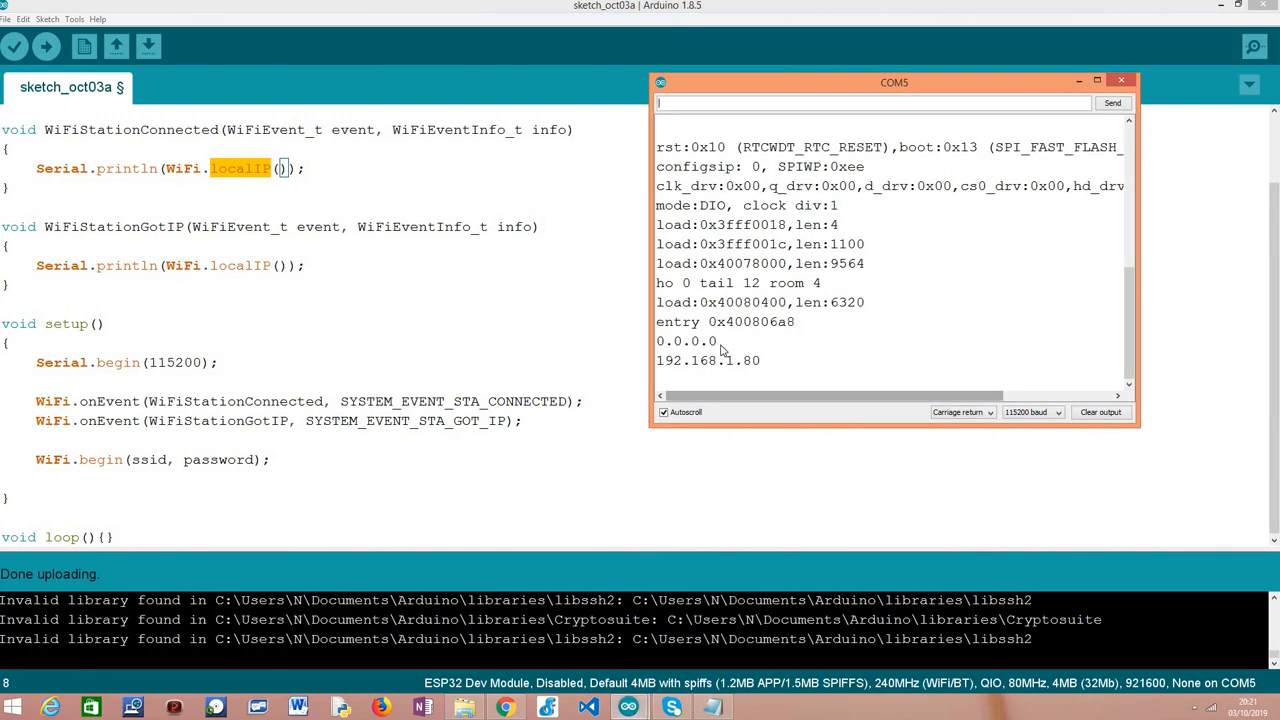
pyautogui.doubleClick(686, 340)
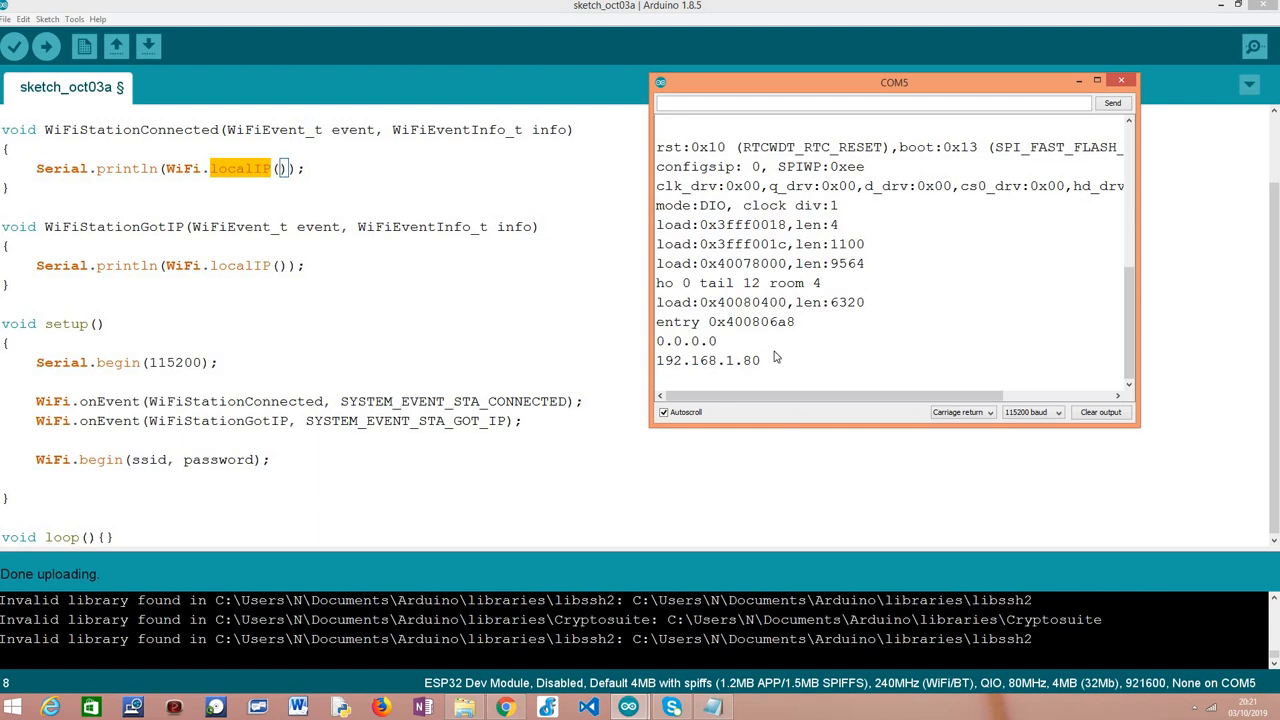
pyautogui.moveTo(754, 372)
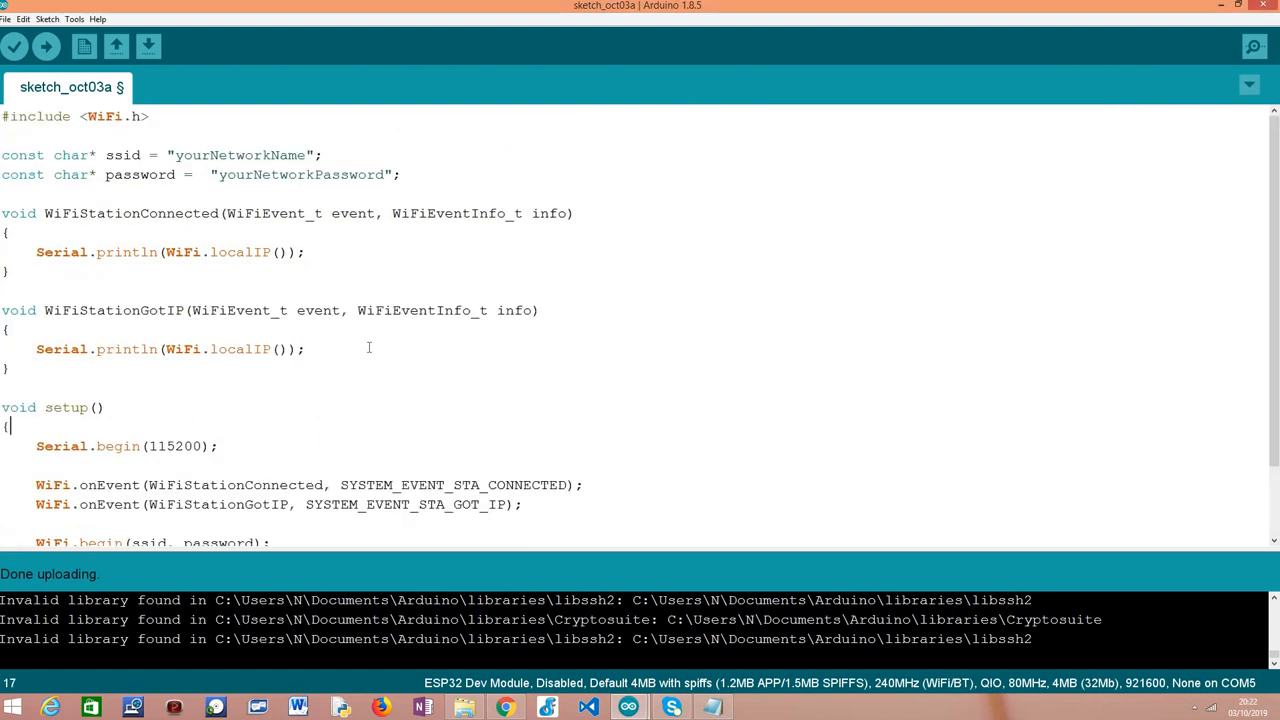
pyautogui.scroll(-3)
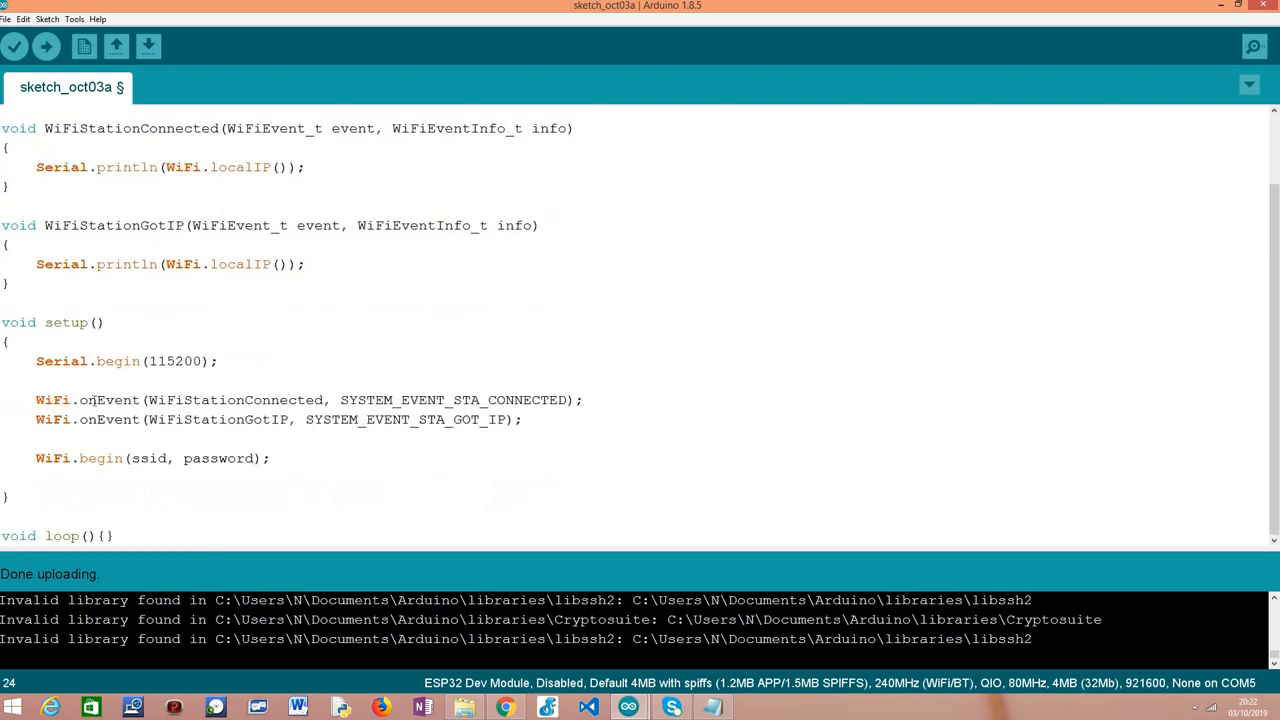
pyautogui.doubleClick(108, 420)
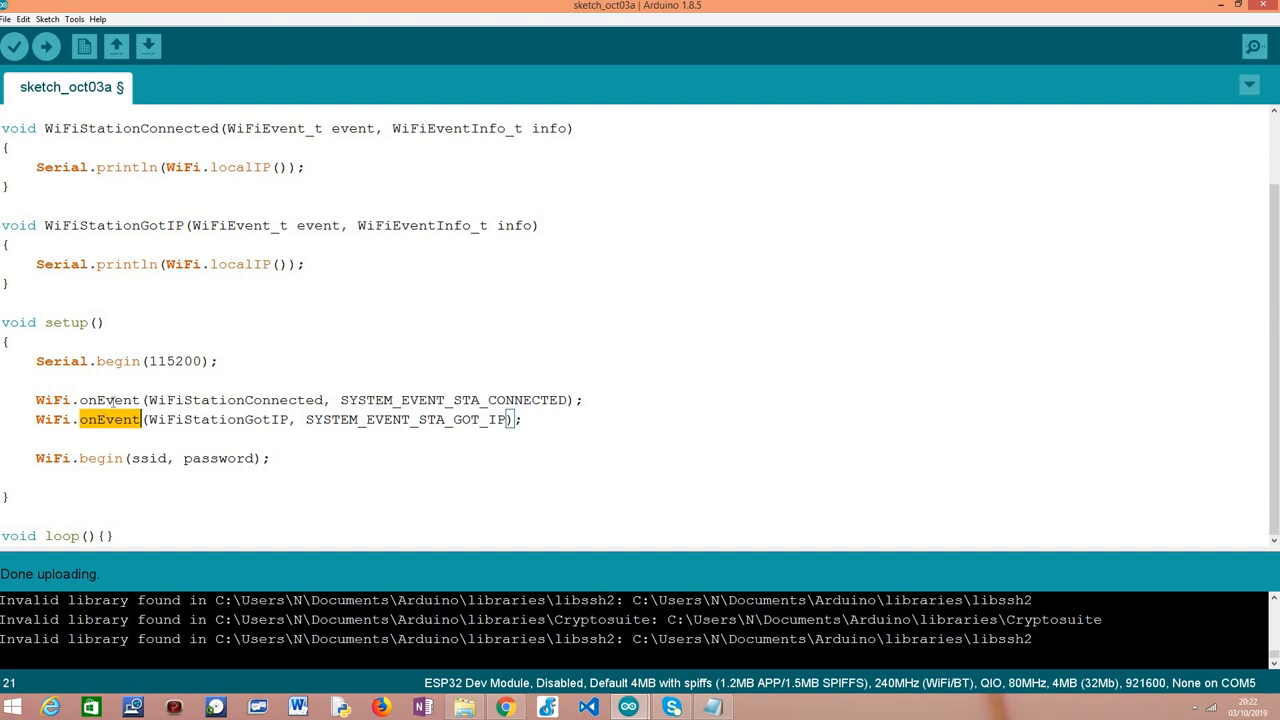